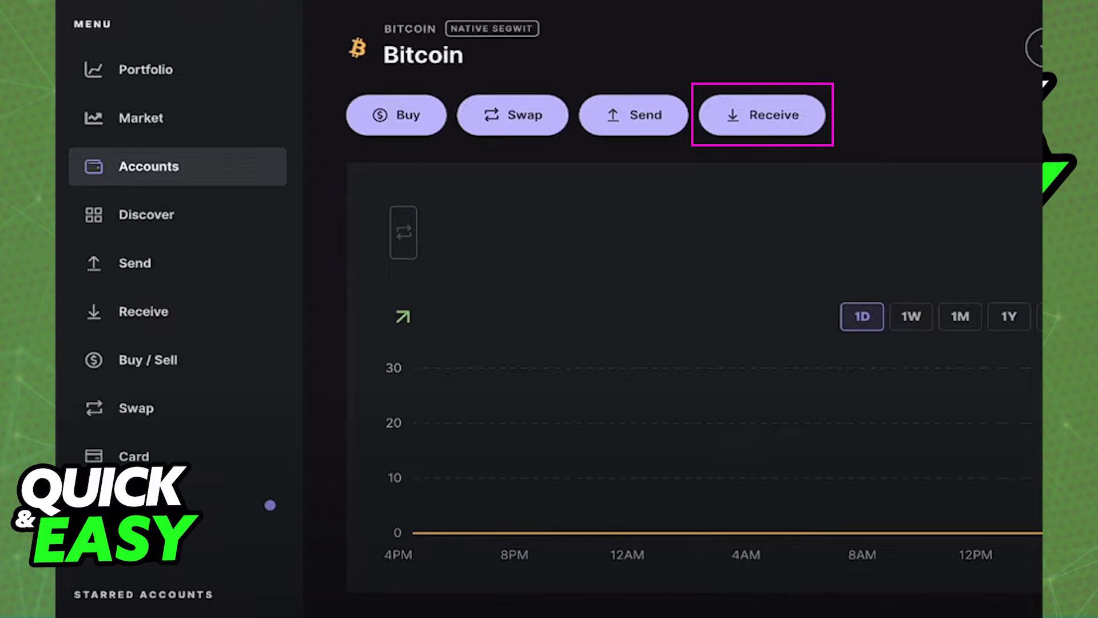
Go to the ledger_polygon account showing 26.385 MATIC and its Polygon tokens
left_click(762, 115)
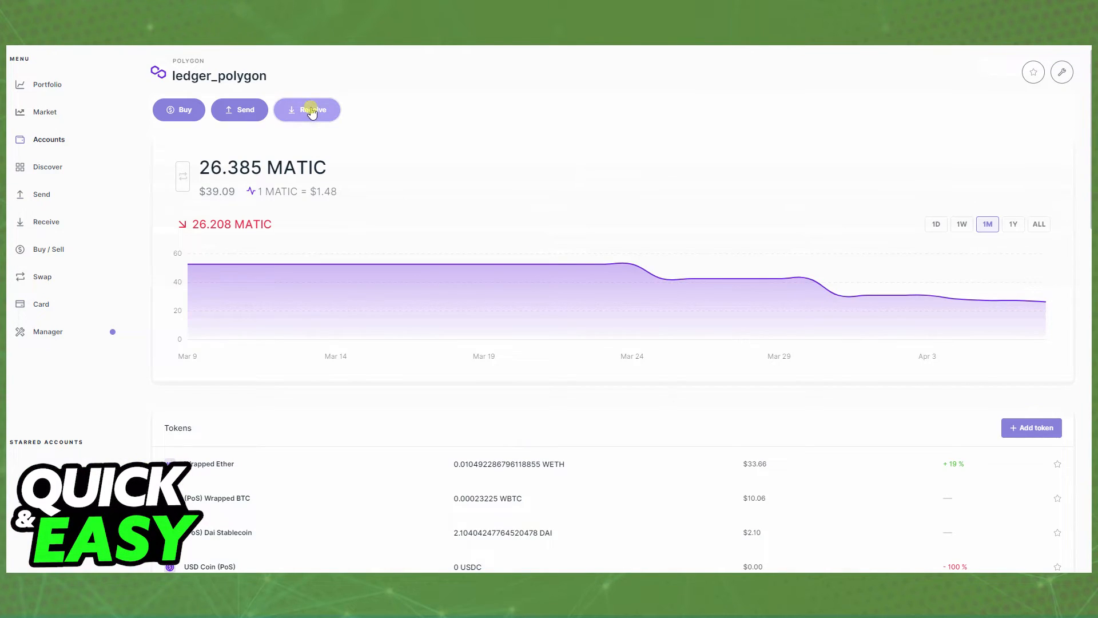
Share the verified receive address crediting ledger_polygon, then finish with Done
left_click(308, 110)
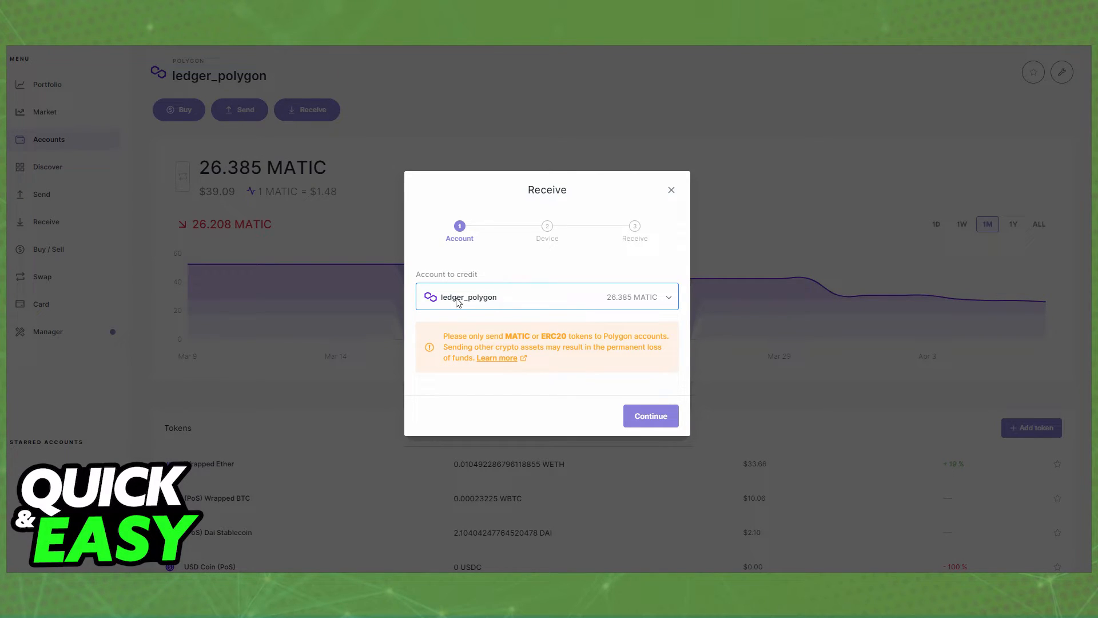
left_click(651, 416)
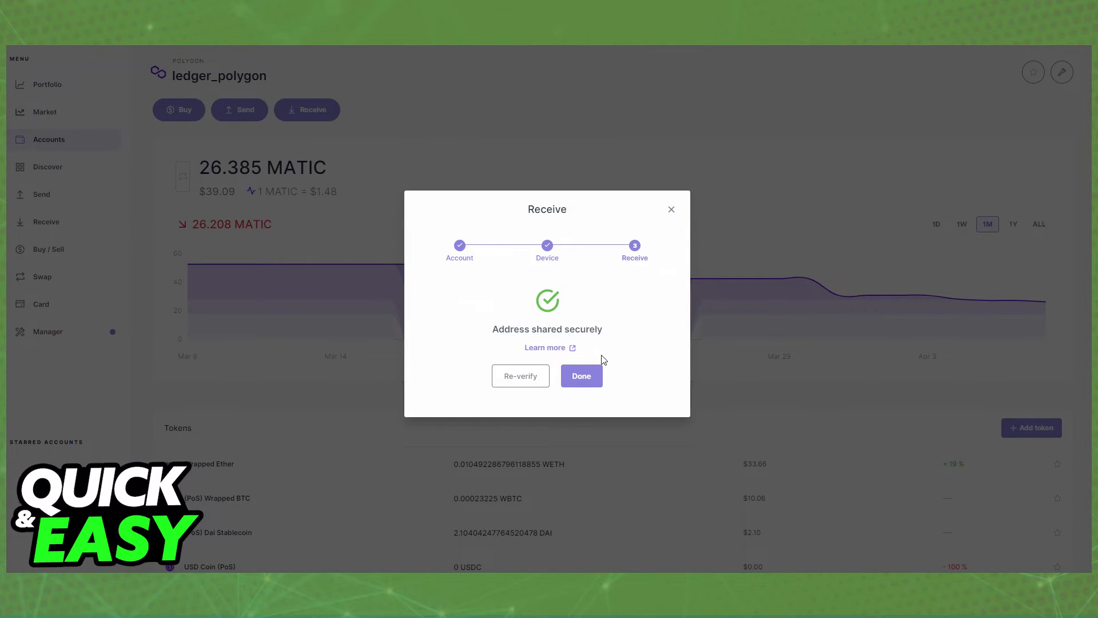
left_click(581, 375)
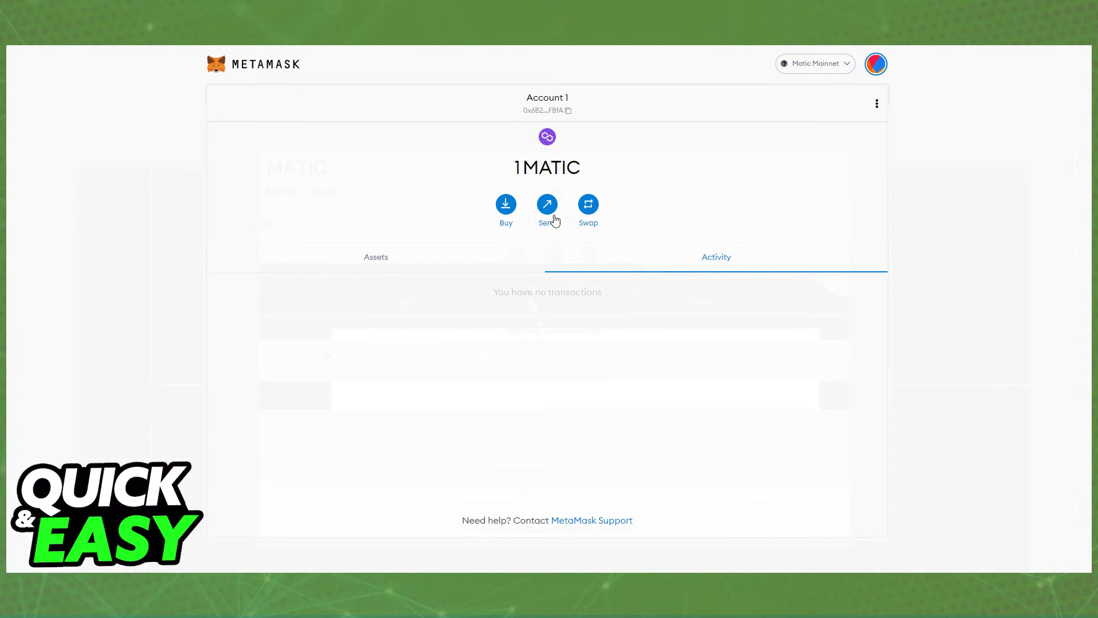
Send 0.9 MATIC from Account 1 to Ledger 1 and confirm the transaction
left_click(547, 203)
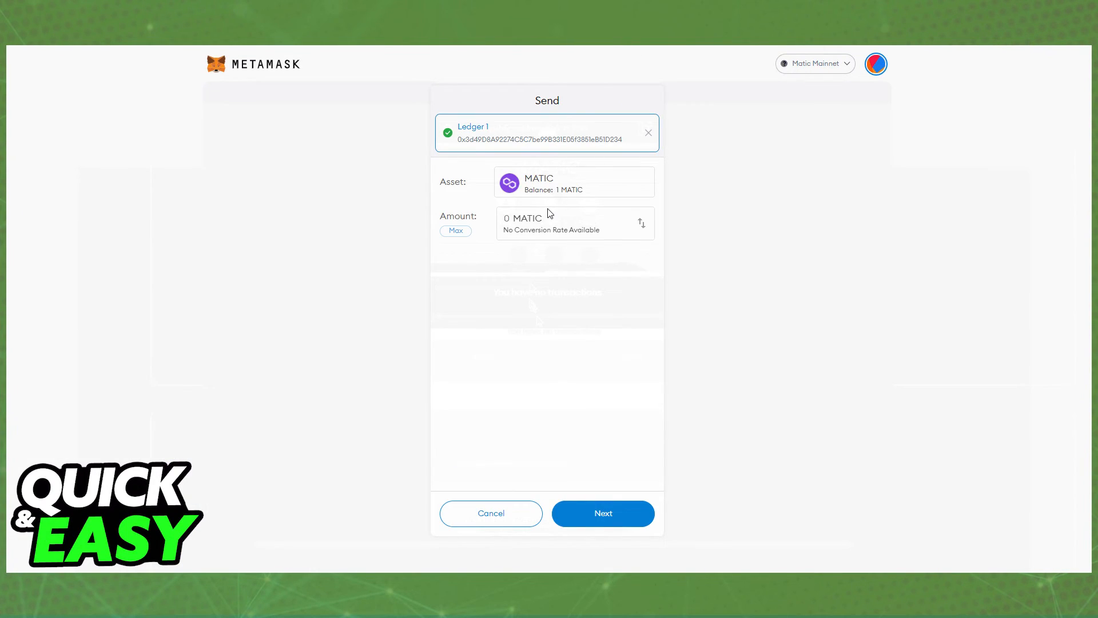
left_click(507, 217)
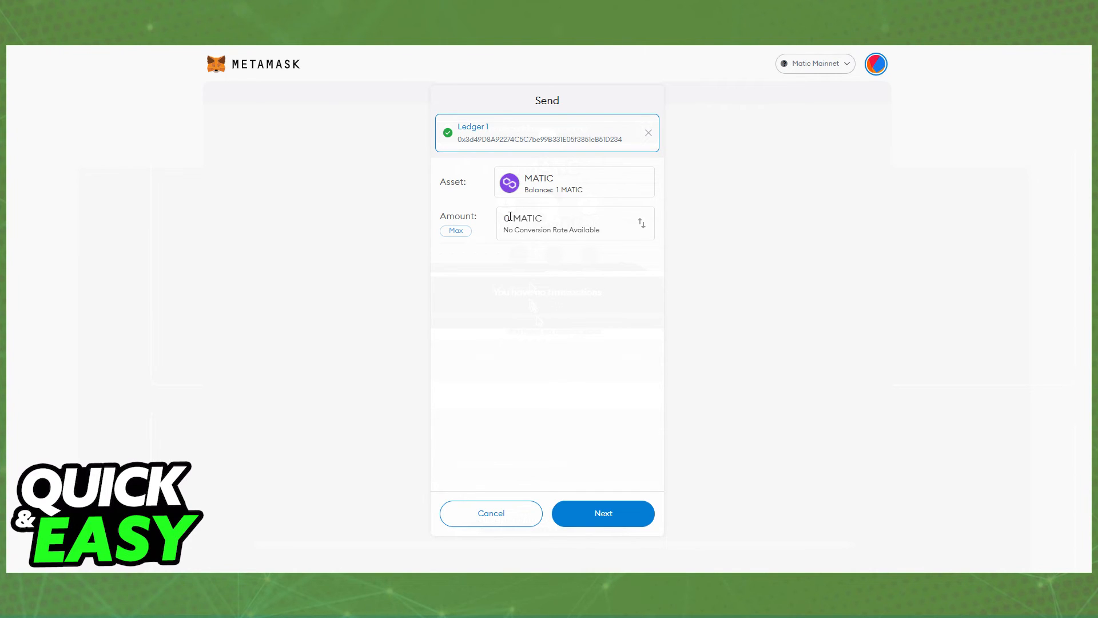
type("0.9")
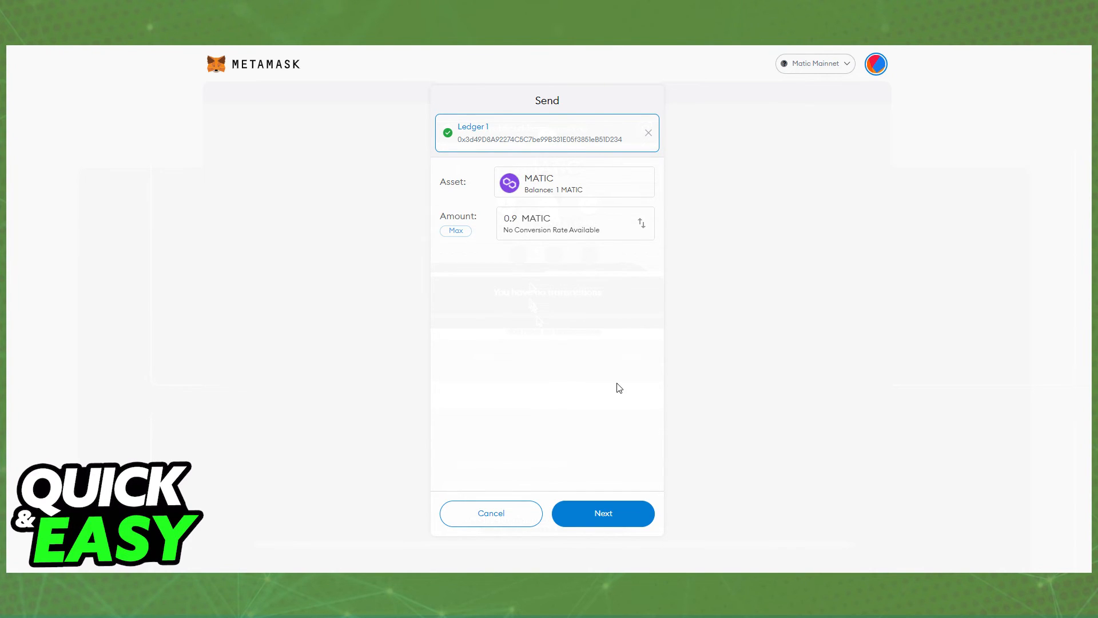
left_click(604, 512)
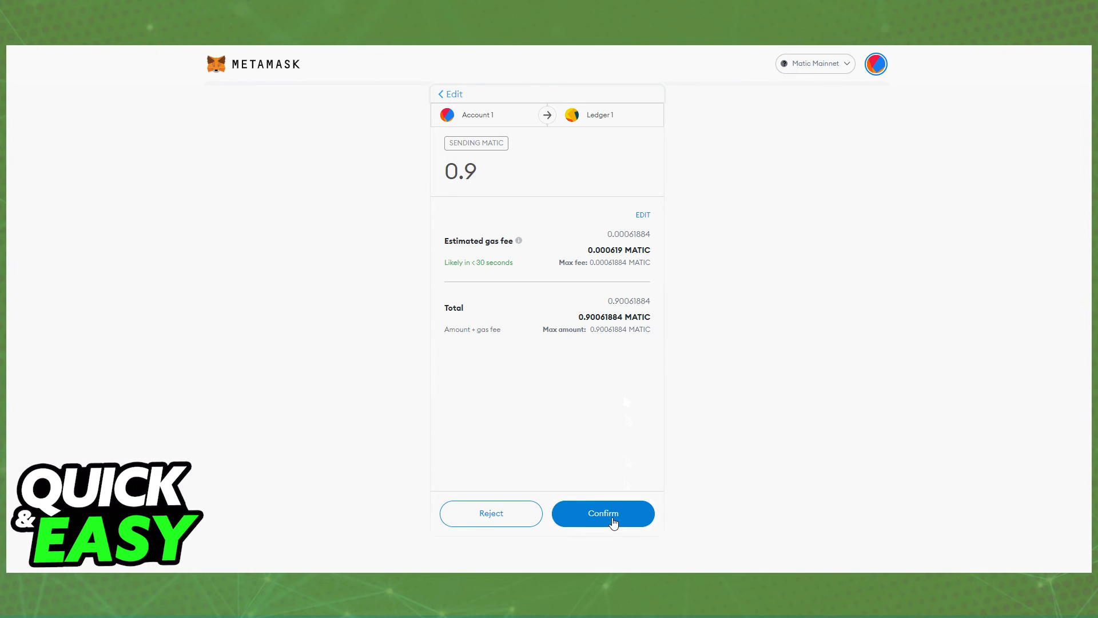
left_click(603, 512)
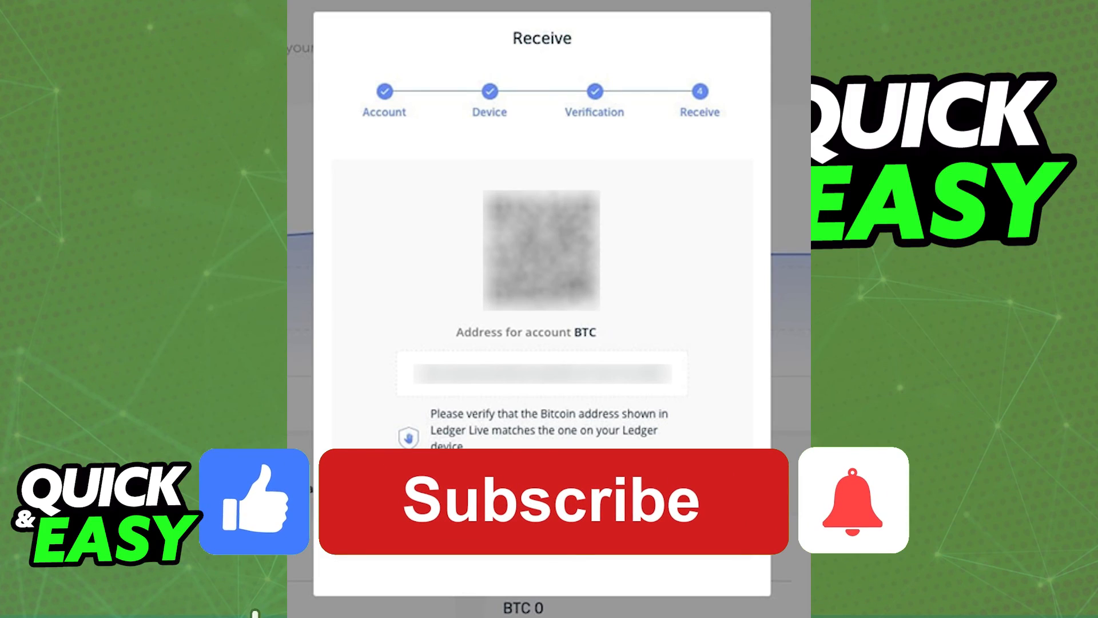
left_click(550, 505)
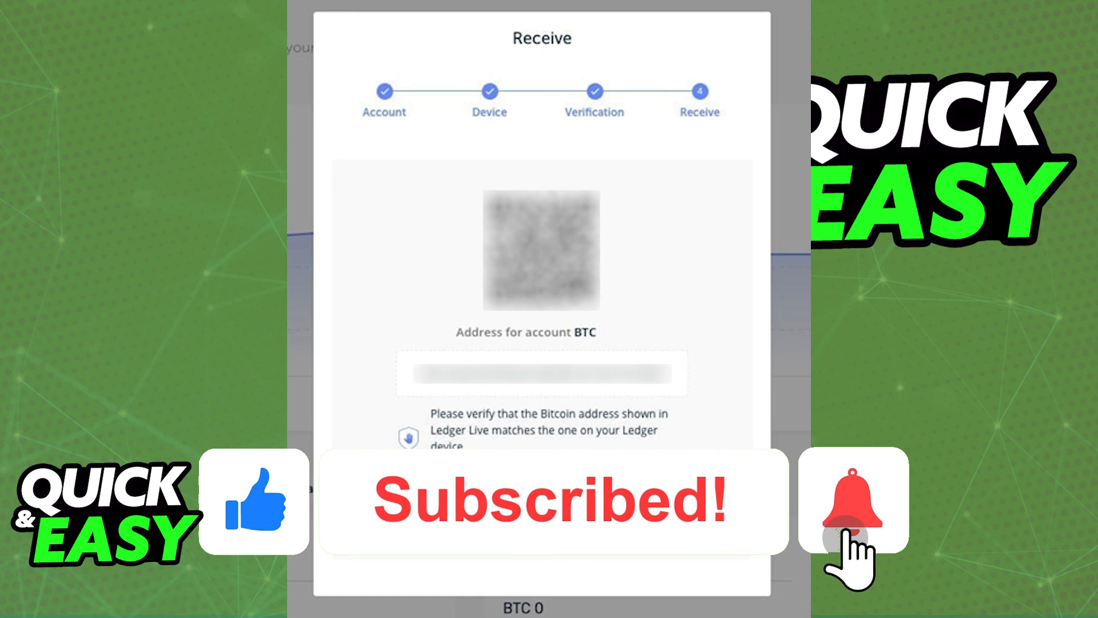